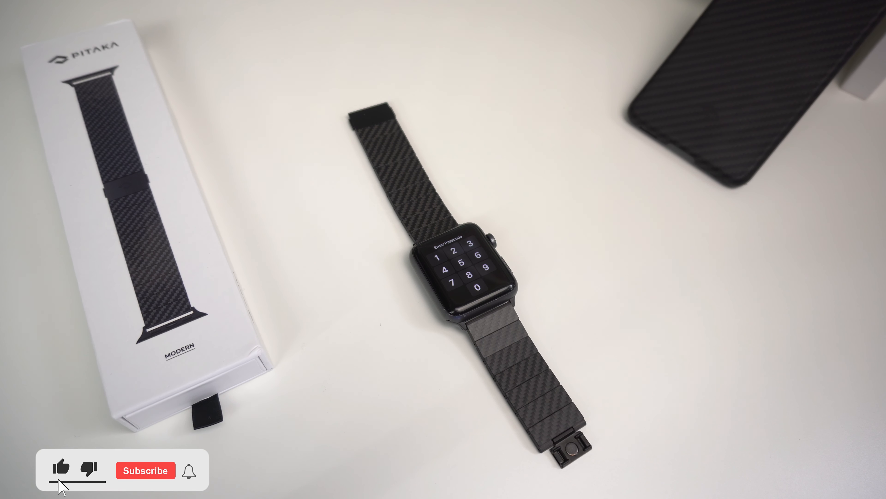
left_click(144, 471)
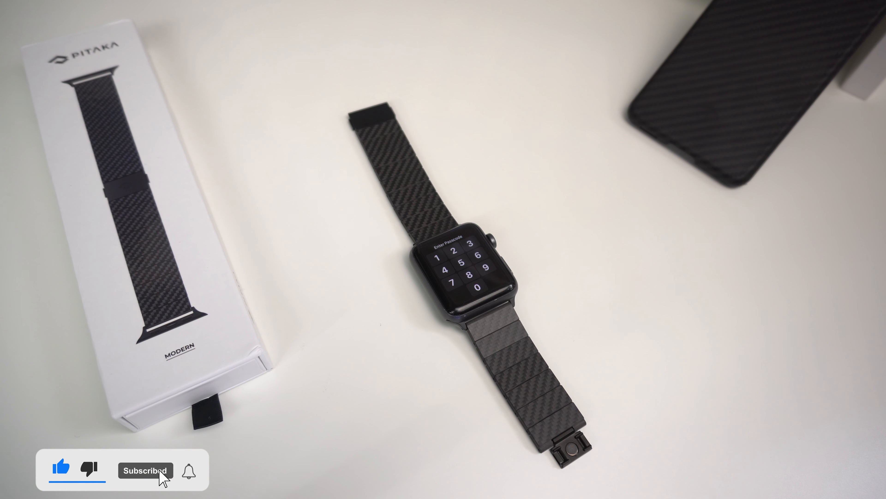